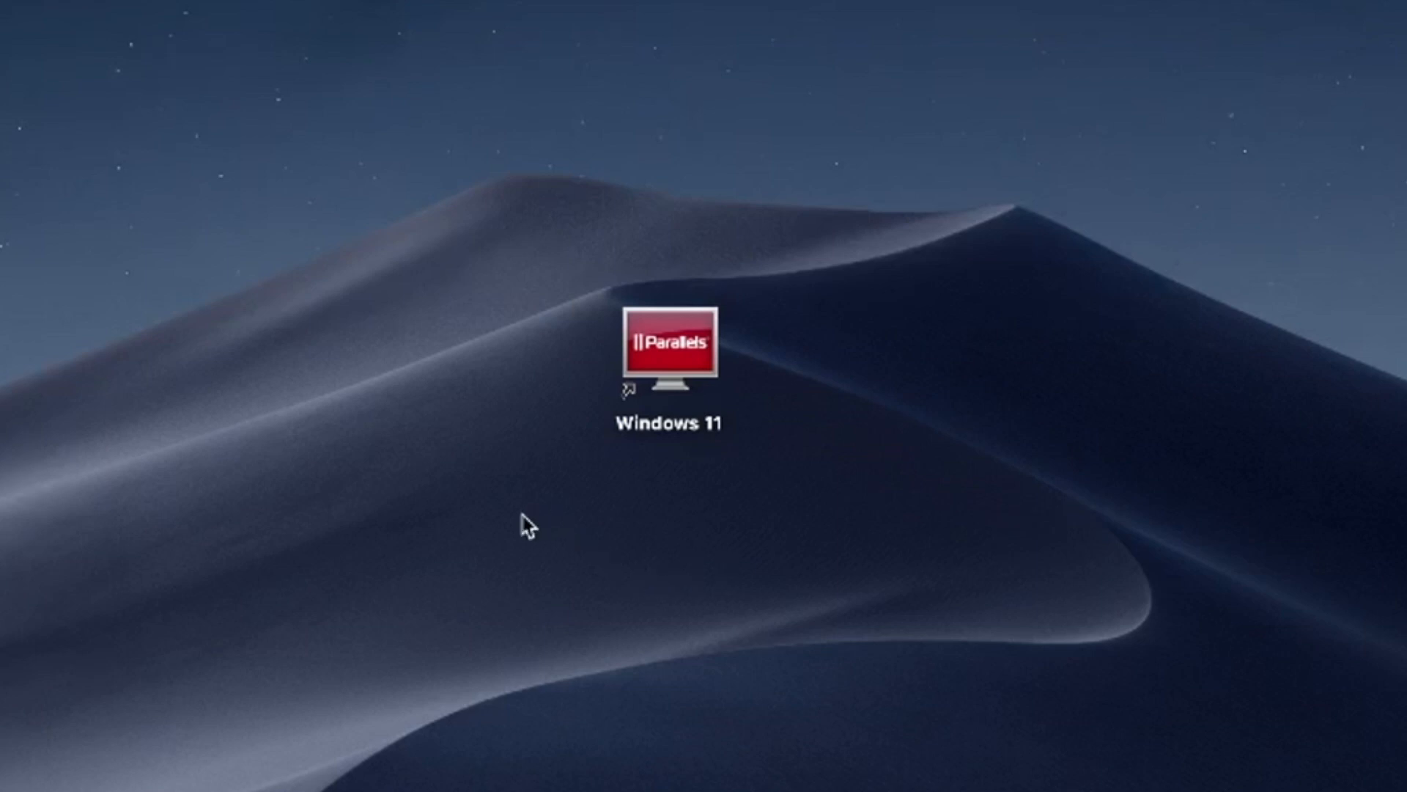
pyautogui.moveTo(516, 550)
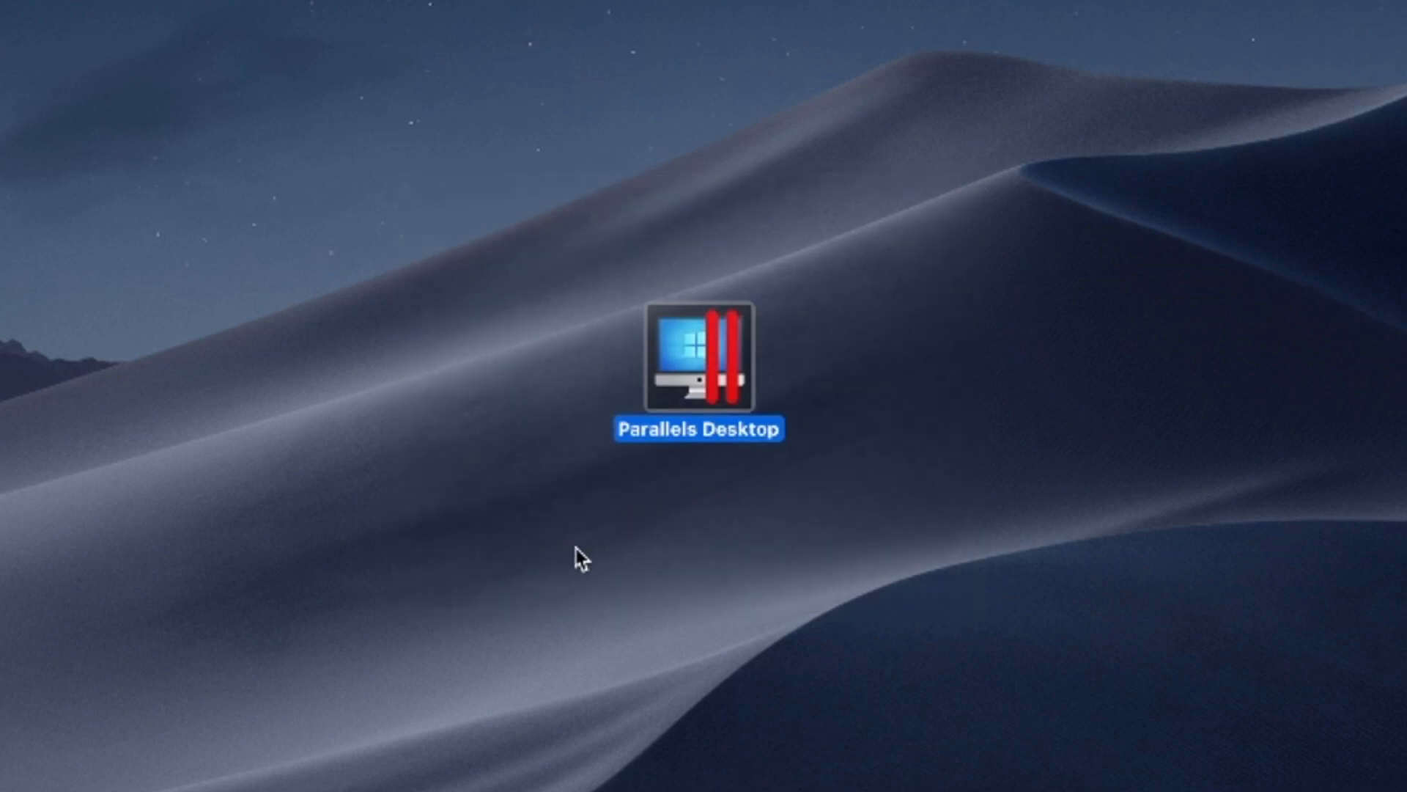
pyautogui.moveTo(579, 559); pyautogui.dragTo(978, 199)
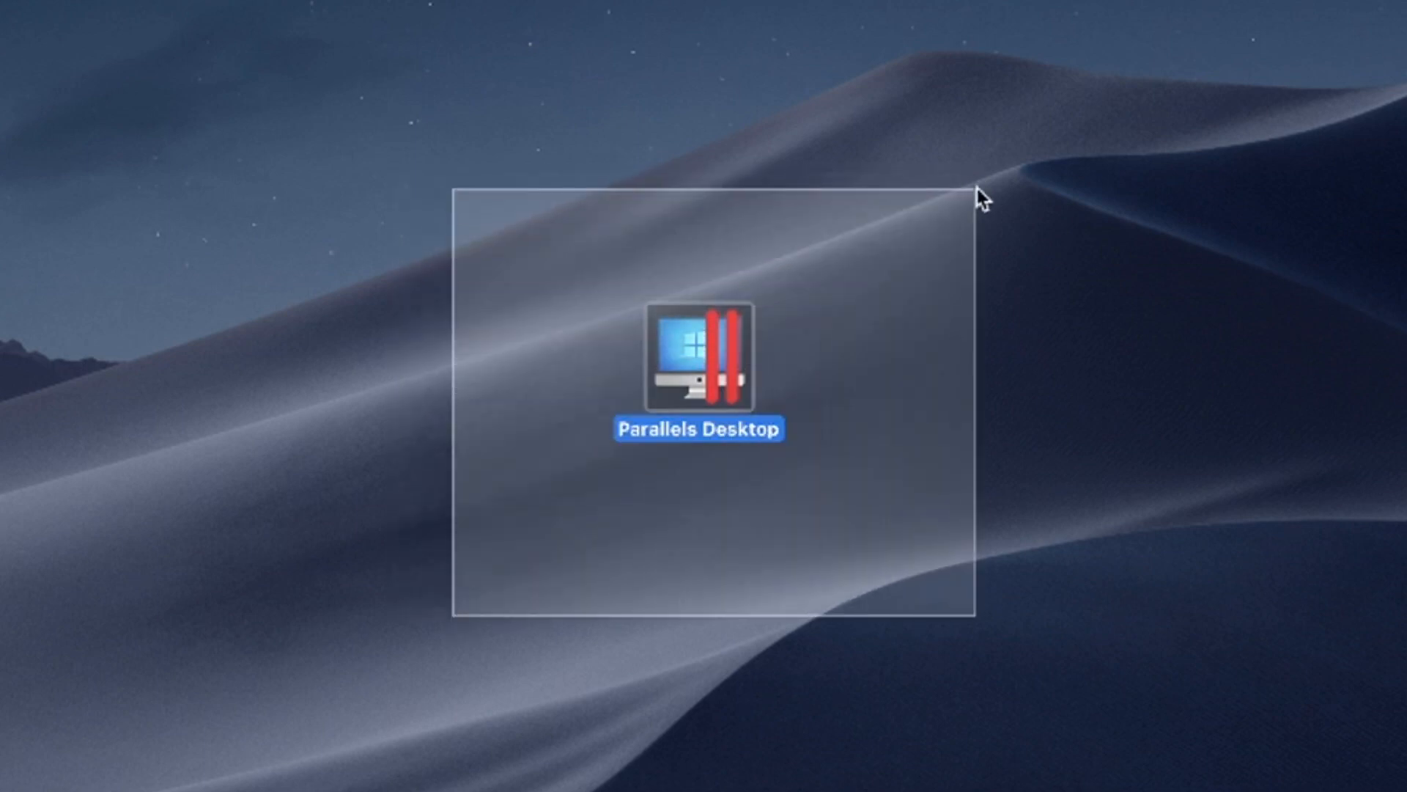
pyautogui.moveTo(999, 182)
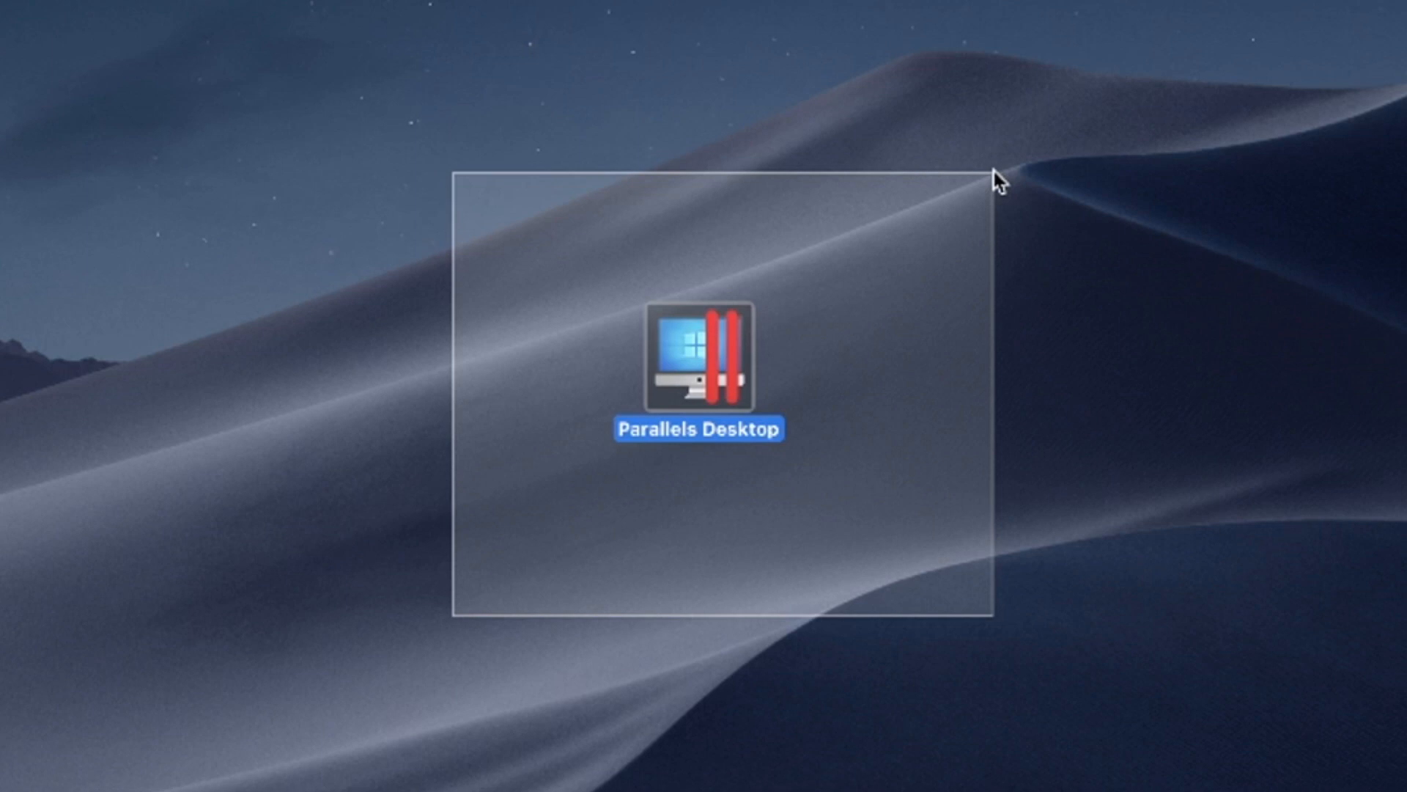